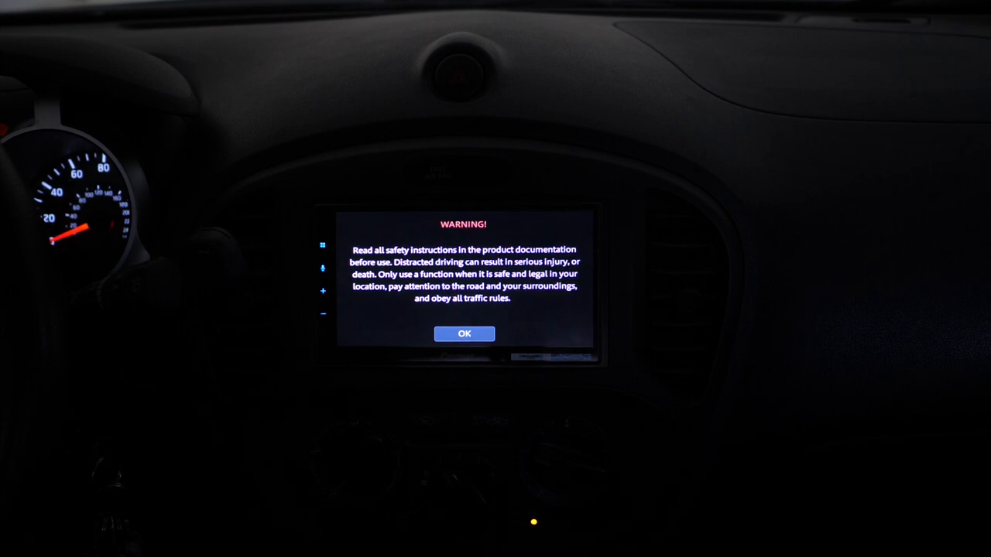
- Accept the driving safety warning and resume Hero in YouTube Music
left_click(465, 334)
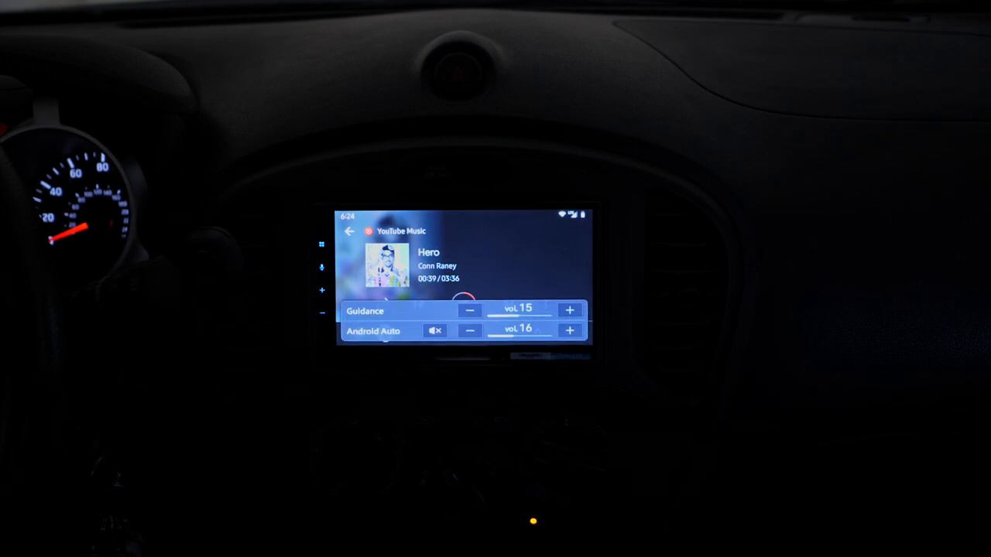
- Raise the Android Auto volume slider to 19
left_click(570, 332)
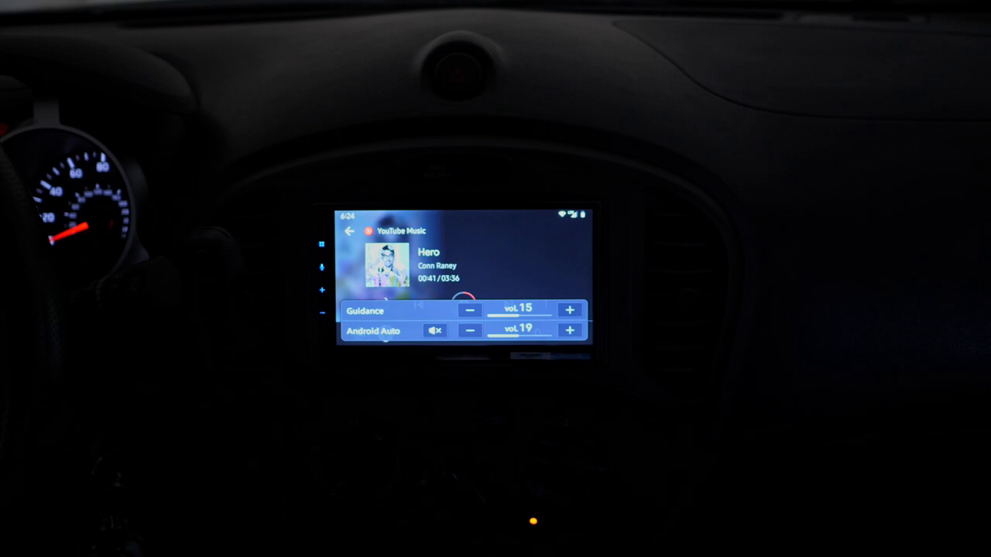
left_click(569, 332)
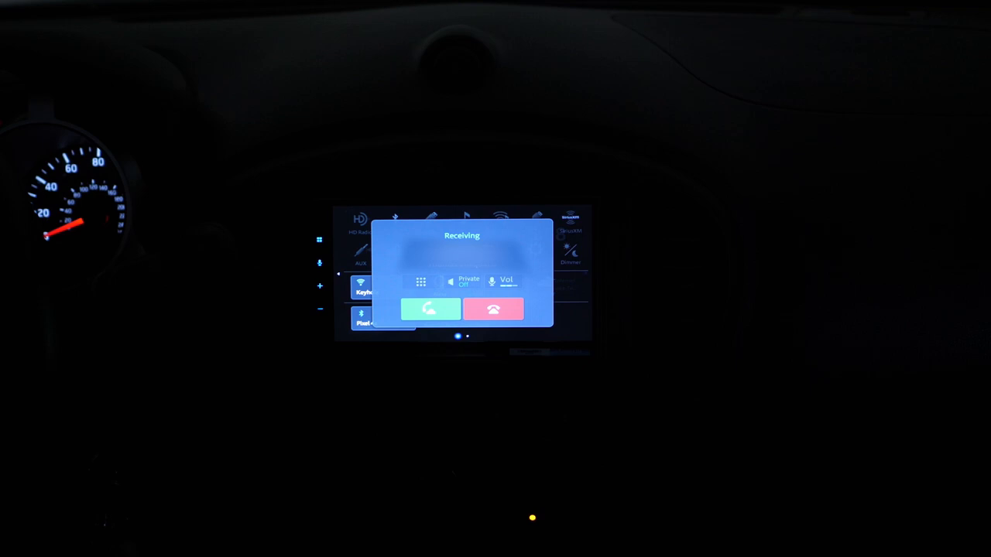
- Answer the incoming call, then handle the call arriving on the second phone
left_click(431, 310)
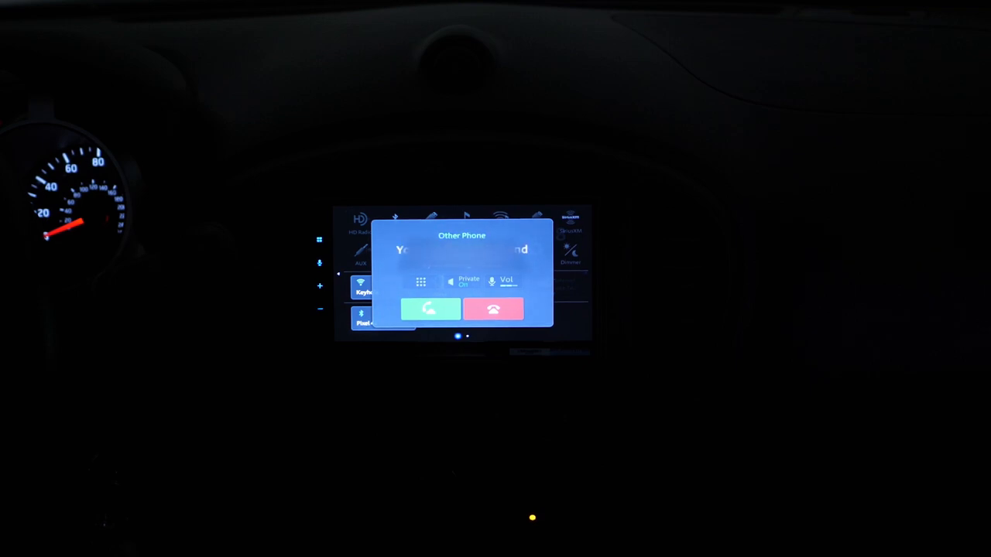
left_click(431, 310)
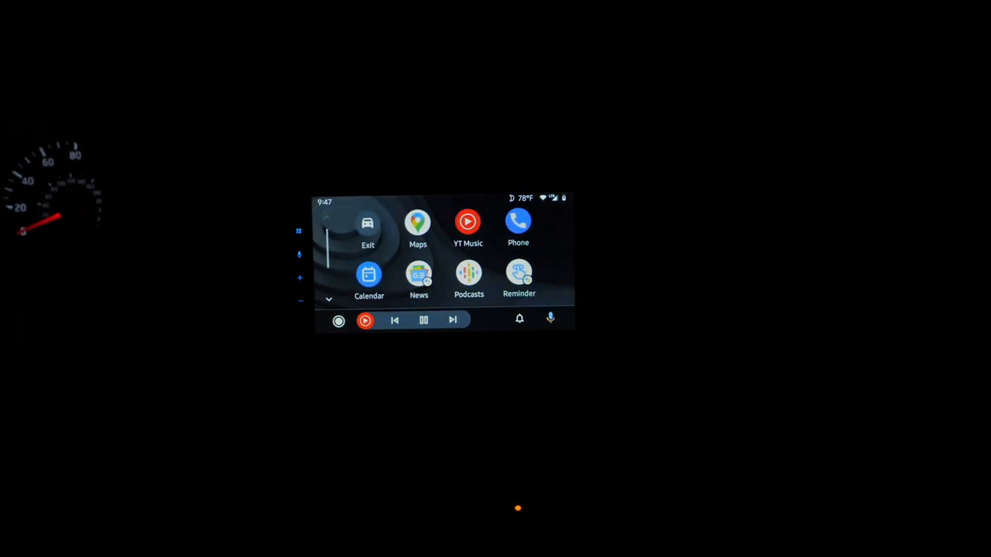
- Dismiss the Homegirl now-playing banner from the Android Auto launcher
left_click(424, 319)
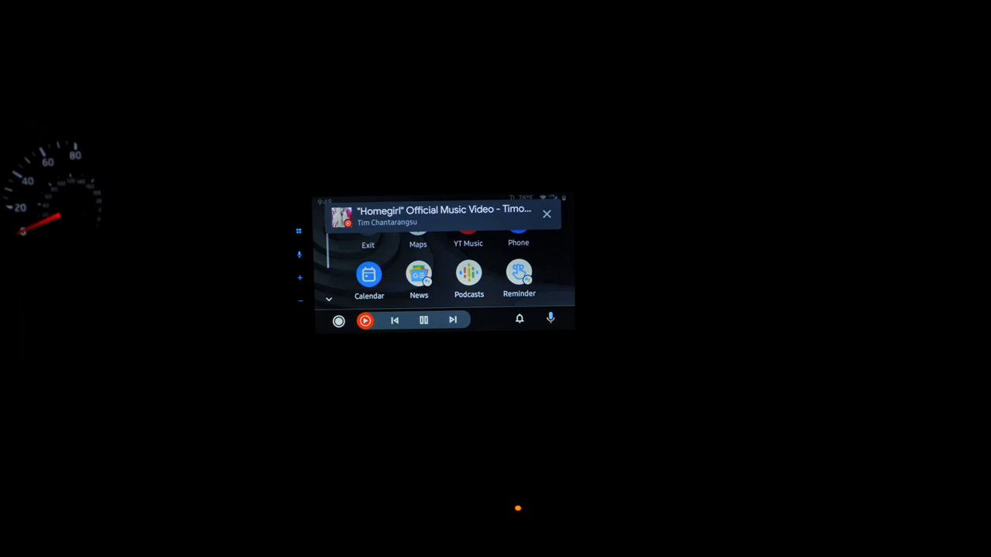
left_click(547, 214)
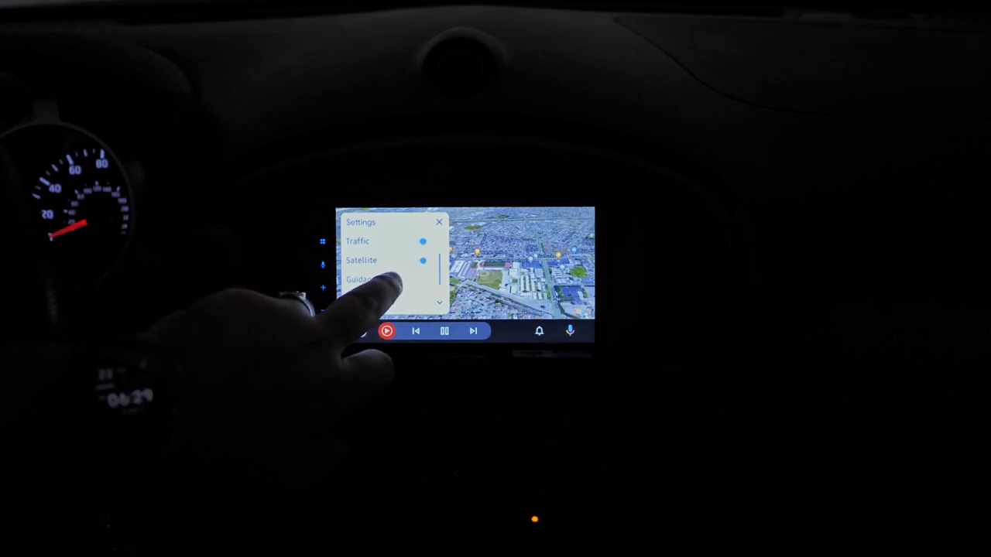
- Toggle the Satellite map layer, then start Fine Again by Seether in YouTube Music
left_click(359, 278)
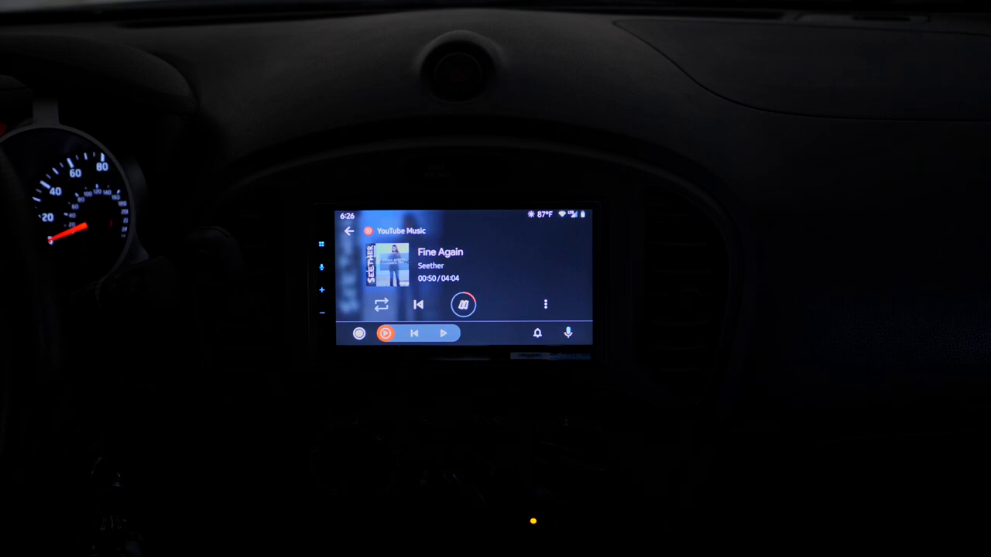
- Exit Android Auto to the Pioneer home screen and enter widget edit mode
left_click(465, 304)
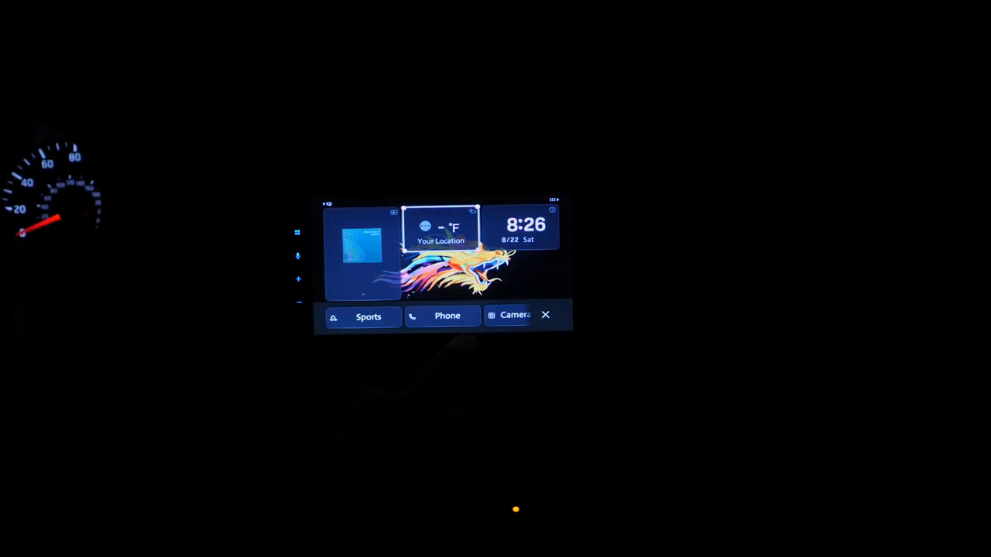
- Drag the home-screen widgets into new positions in edit mode
left_click(514, 316)
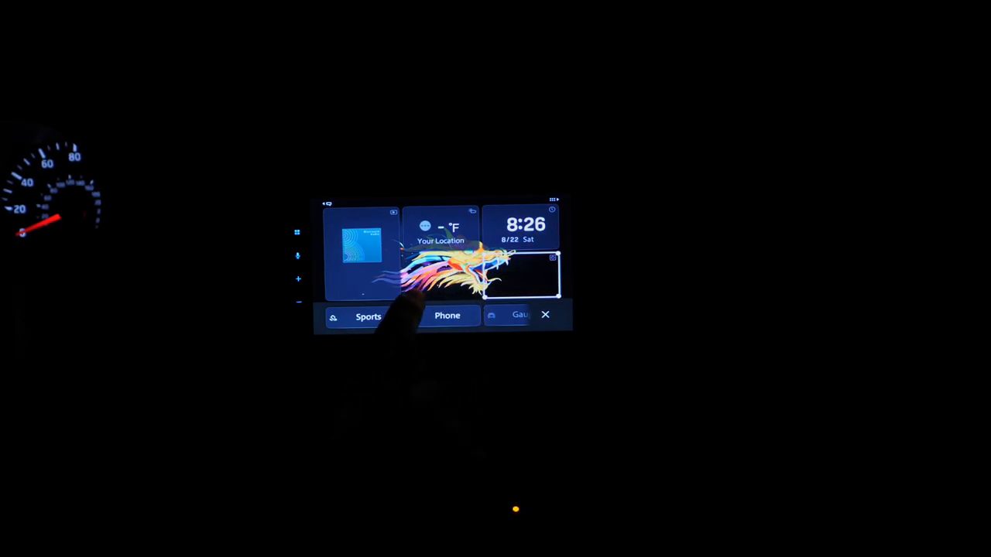
left_click(446, 316)
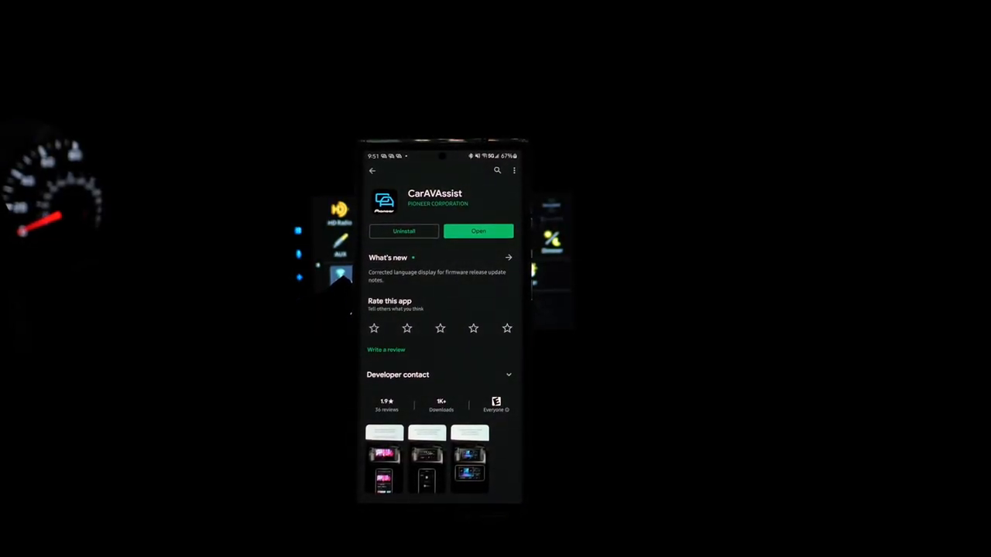
- Connect CarAVAssist to the head unit and enter 'youtube tech guy' in the browser search
left_click(477, 231)
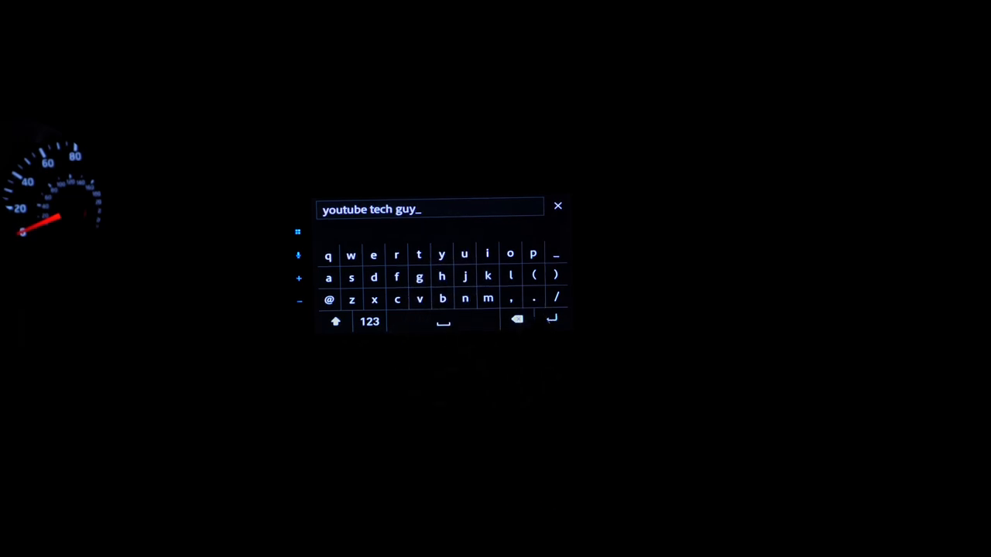
- Submit the search and play the video in the home screen's Browser widget
left_click(558, 206)
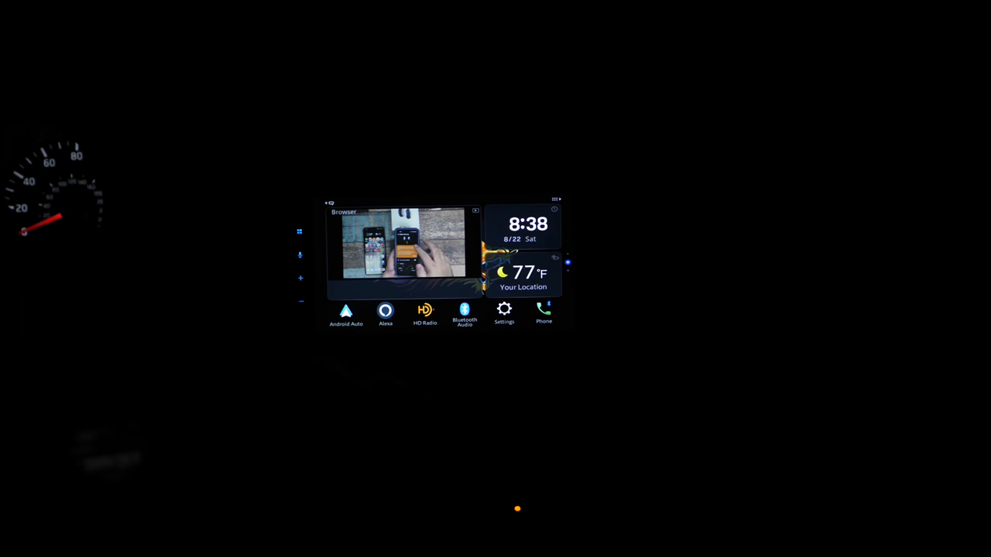